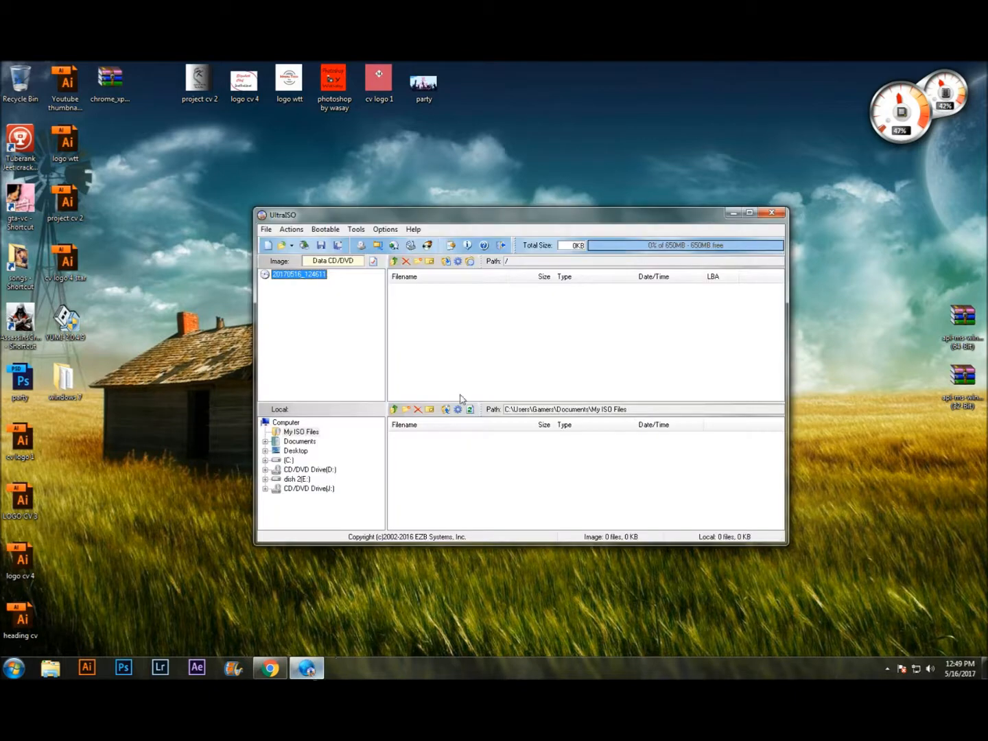
mouse_move(501, 333)
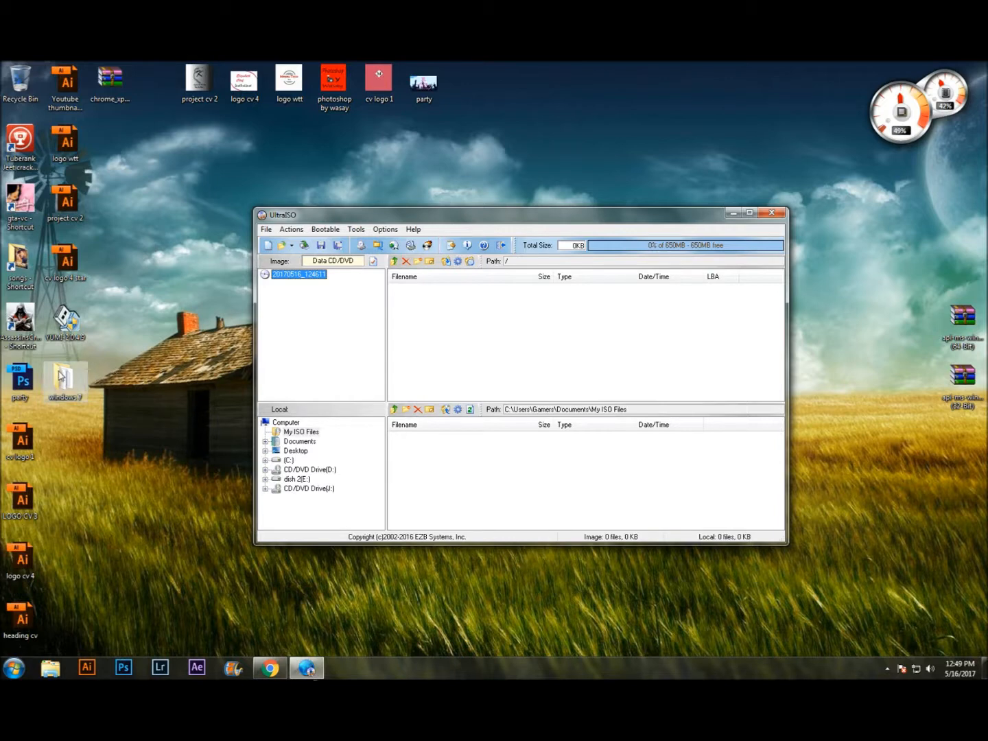
mouse_move(67, 376)
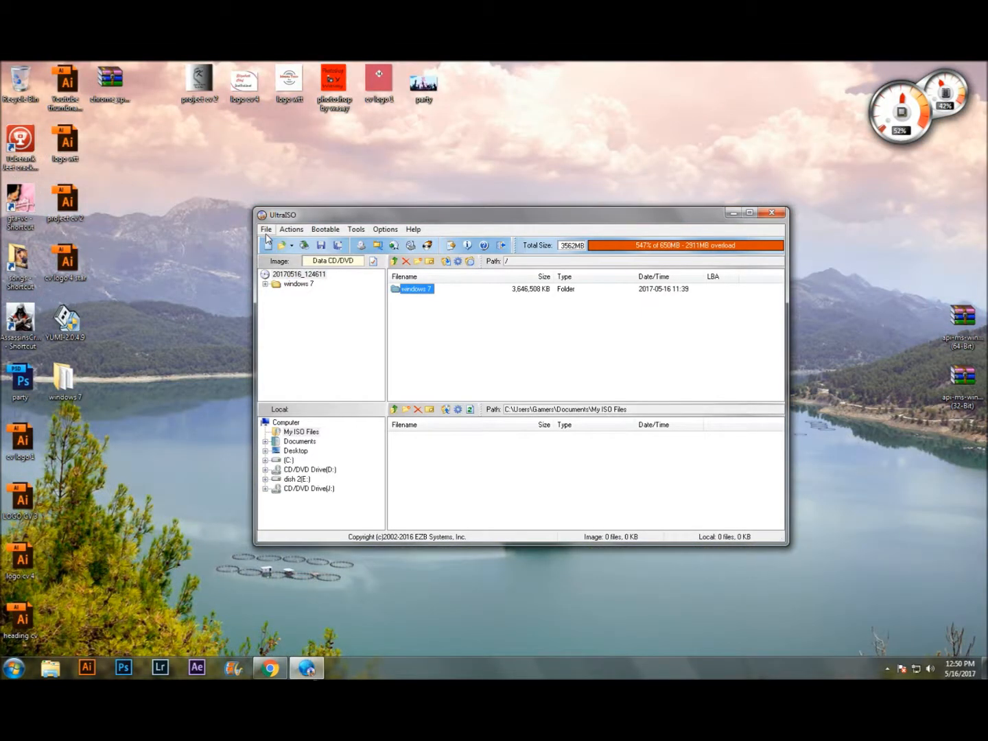
Choose File > Save As to save the image containing the windows 7 folder as an ISO
left_click(266, 230)
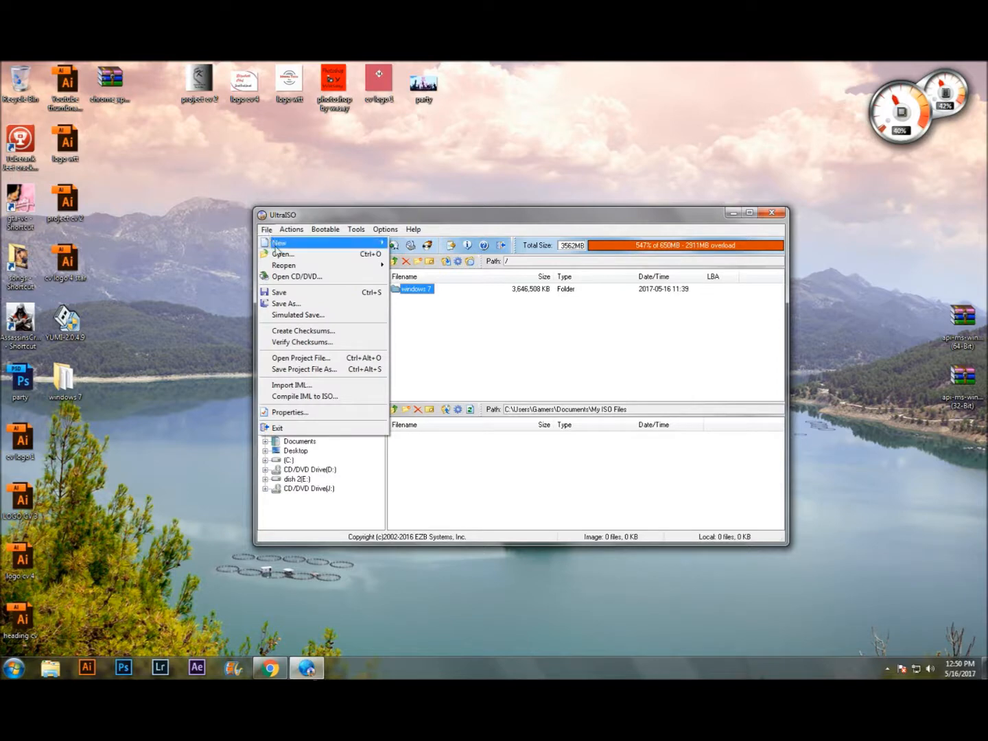
left_click(286, 303)
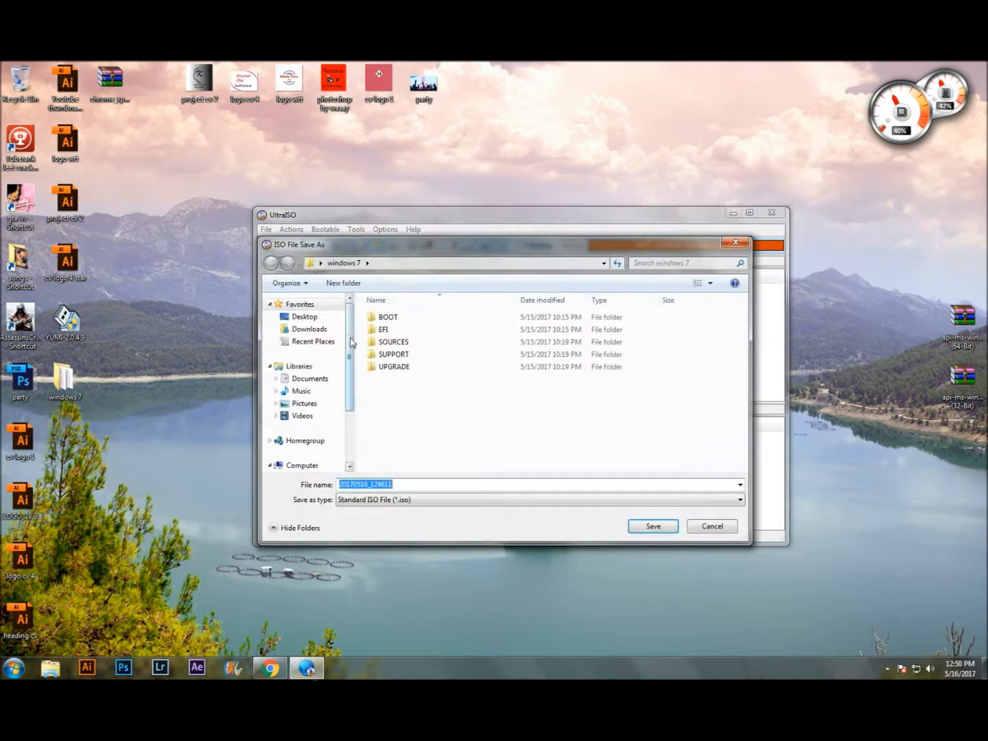
Name the image 'windows 7 ultimate' and save it as an ISO on the Desktop
left_click(740, 500)
type("w")
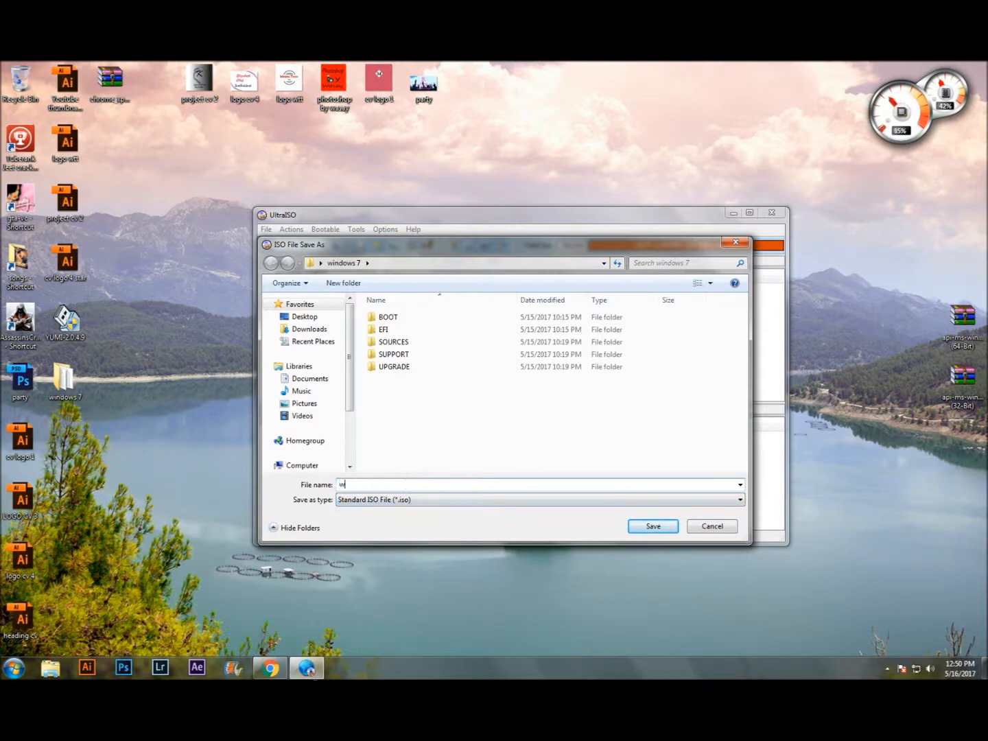
type("indows")
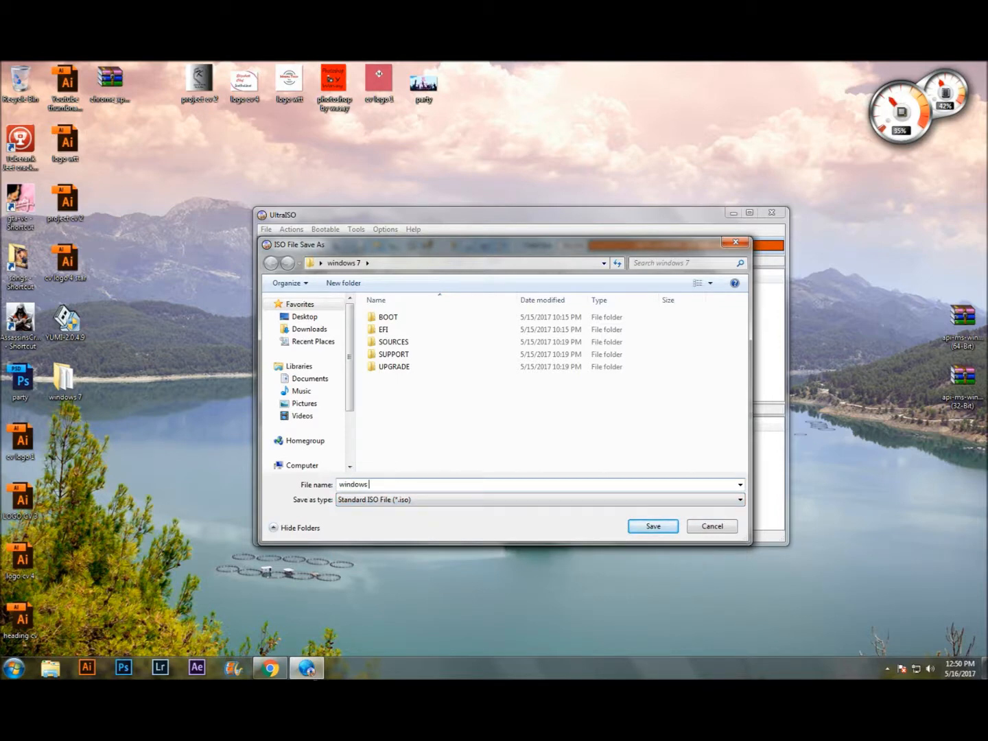
type("7 ult")
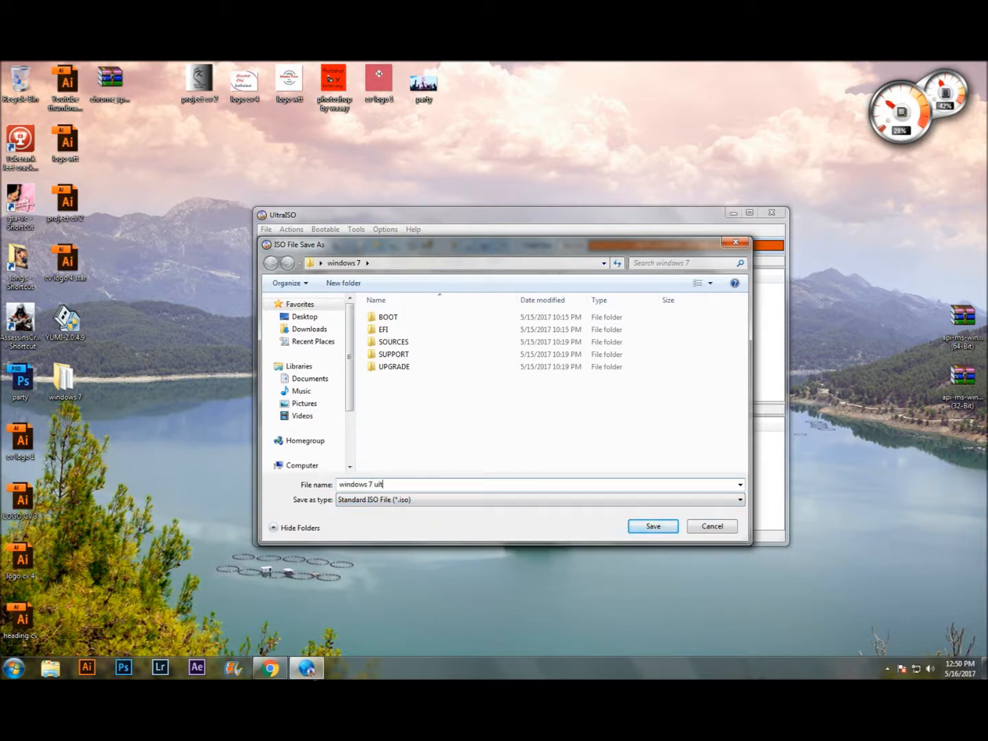
type("imate")
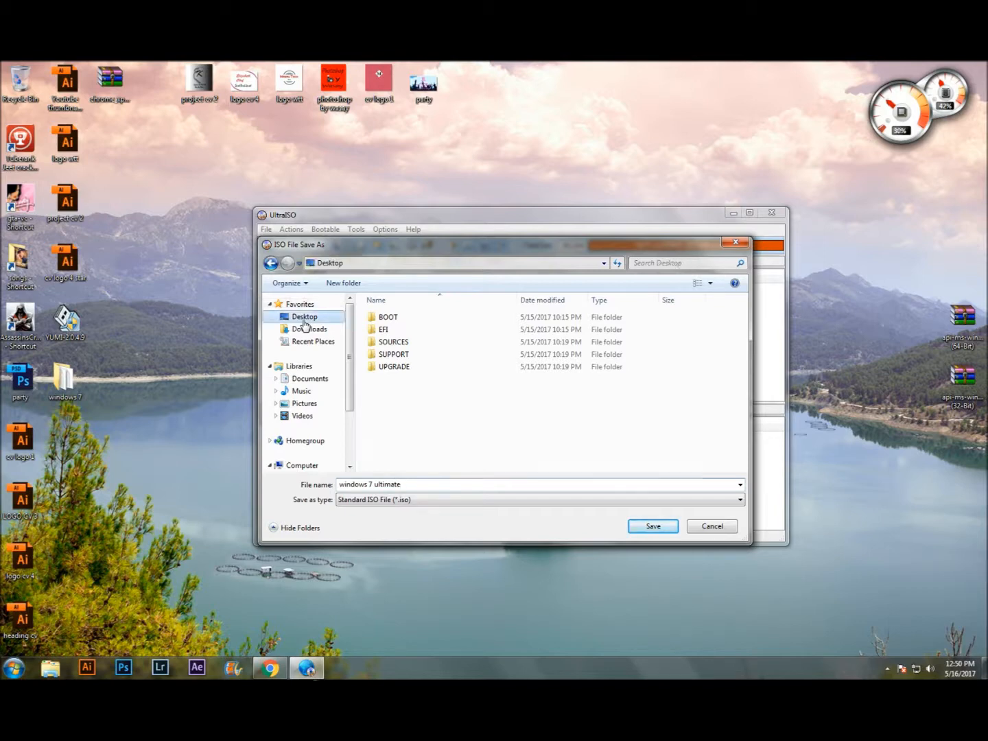
left_click(652, 526)
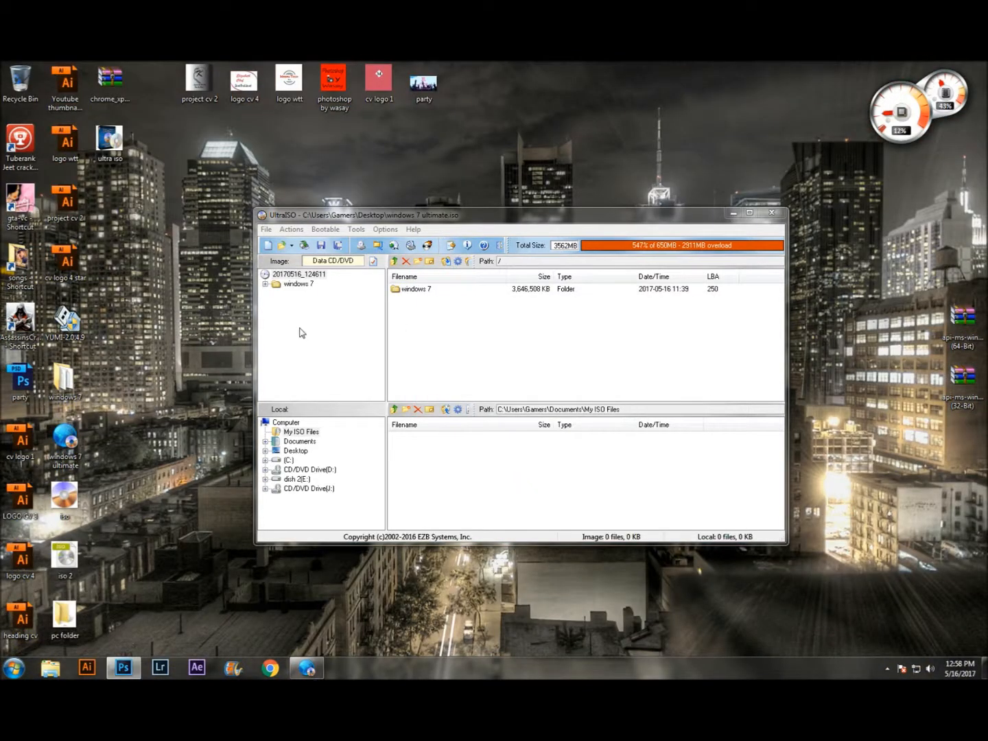
left_click(64, 443)
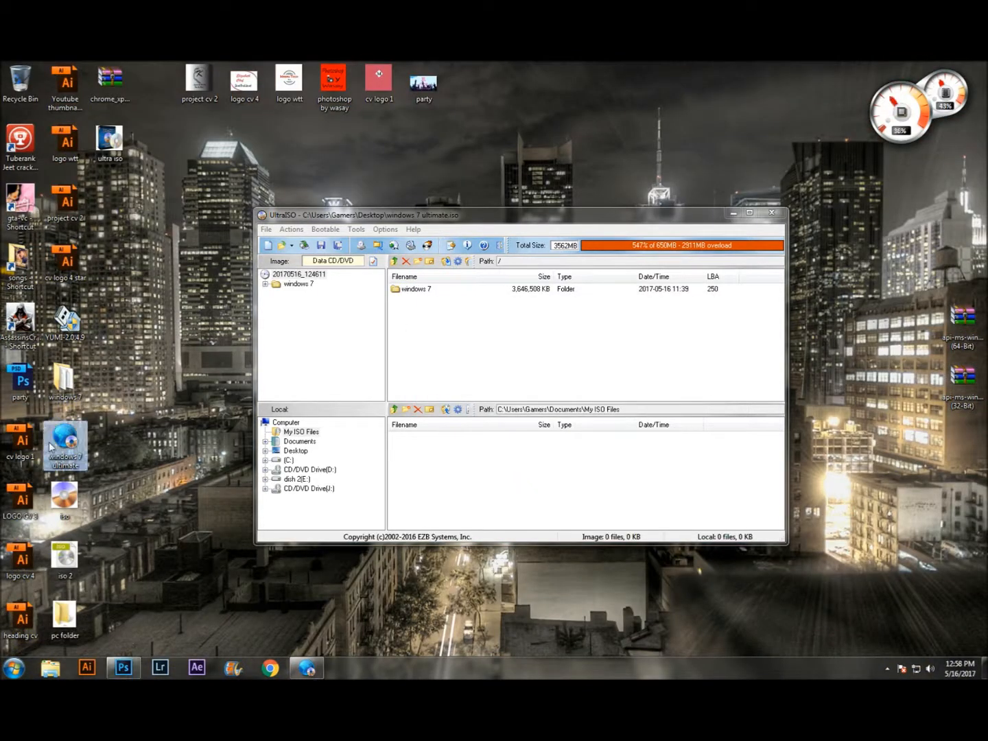
mouse_move(142, 407)
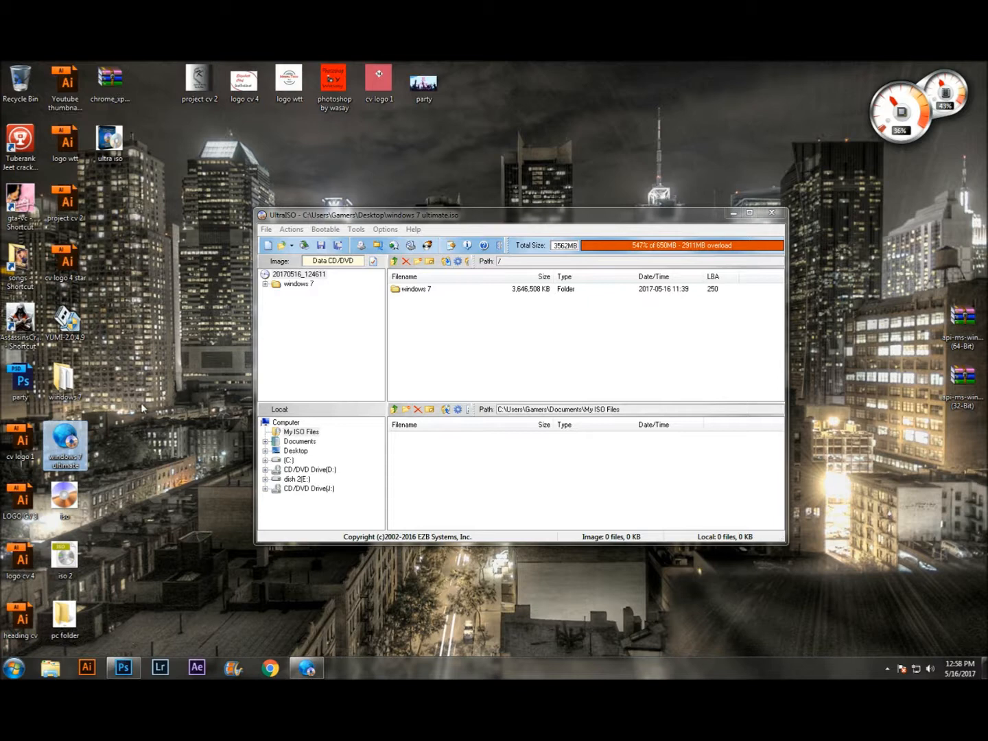
mouse_move(167, 413)
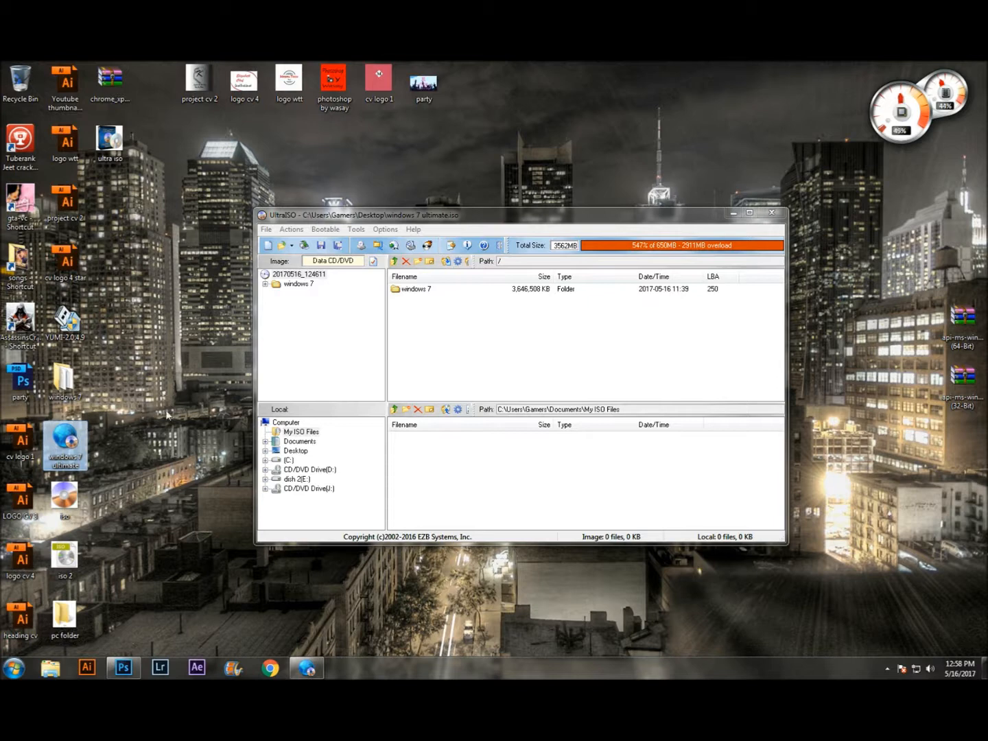